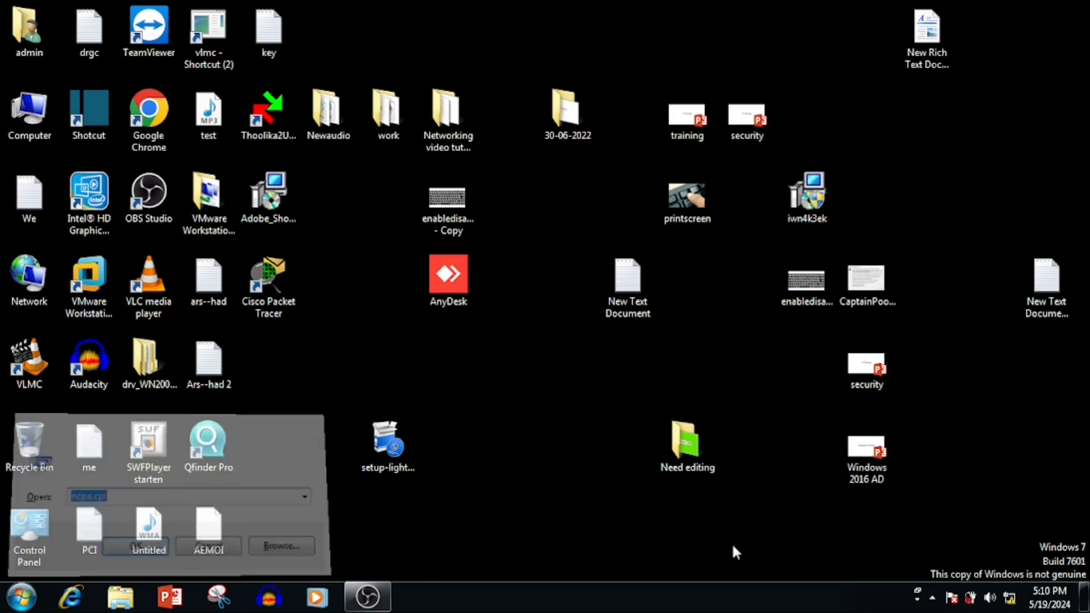
- Log in to the TL-R480T+ with username admin and its password
key(Enter)
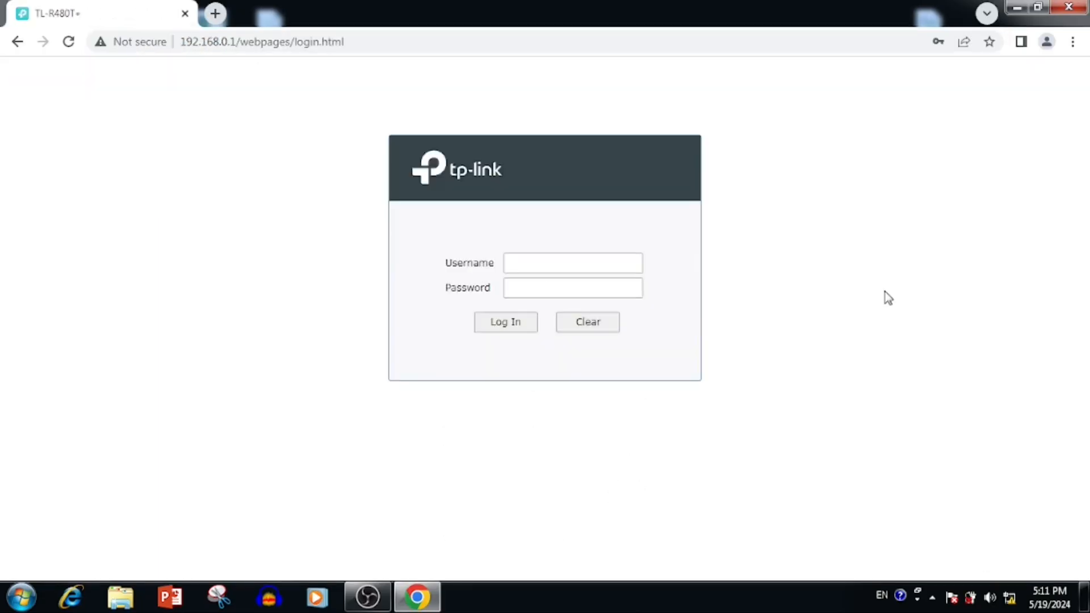
text(admin)
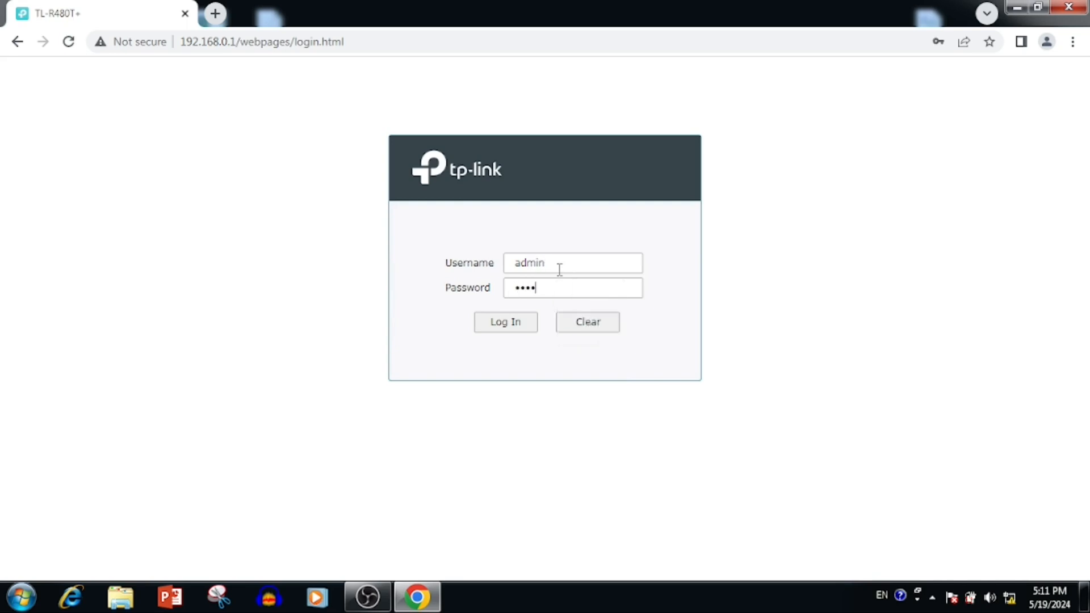
click(505, 322)
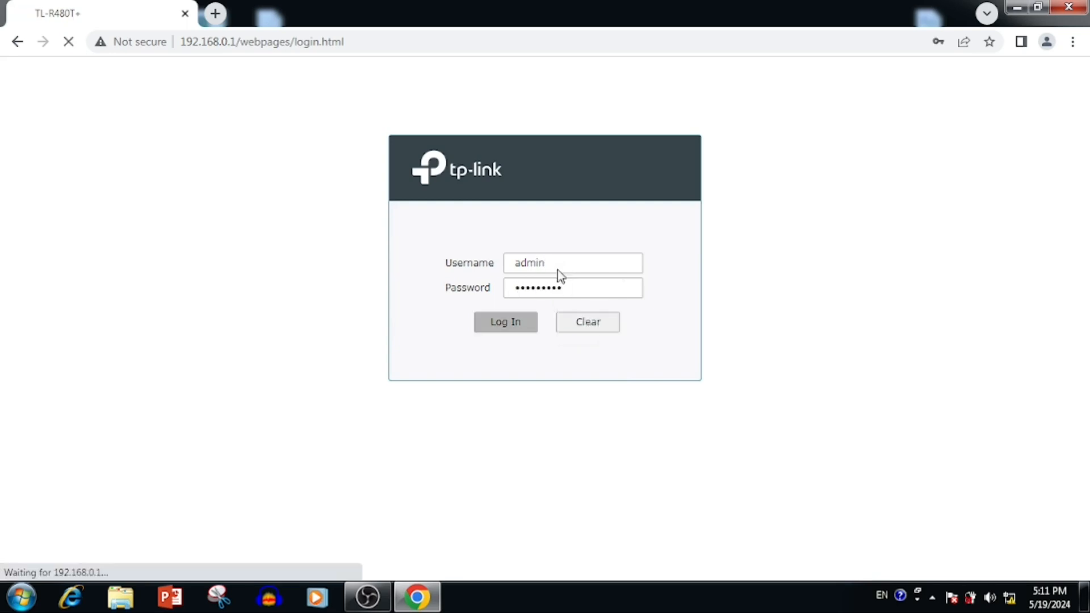
click(505, 321)
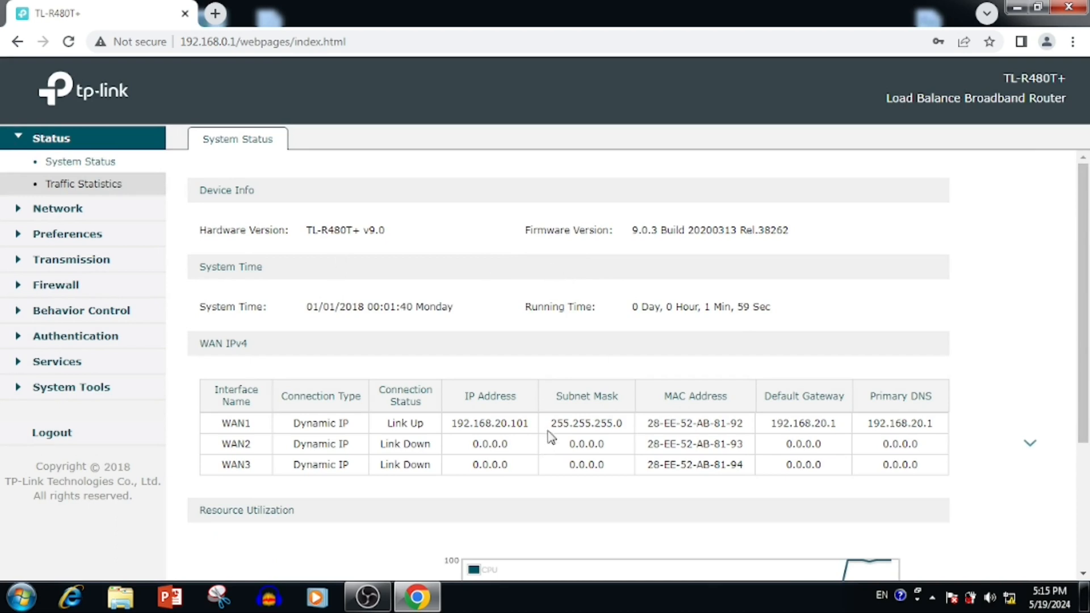
- Go to Transmission > NAT and show the Virtual Servers rule list
double_click(490, 422)
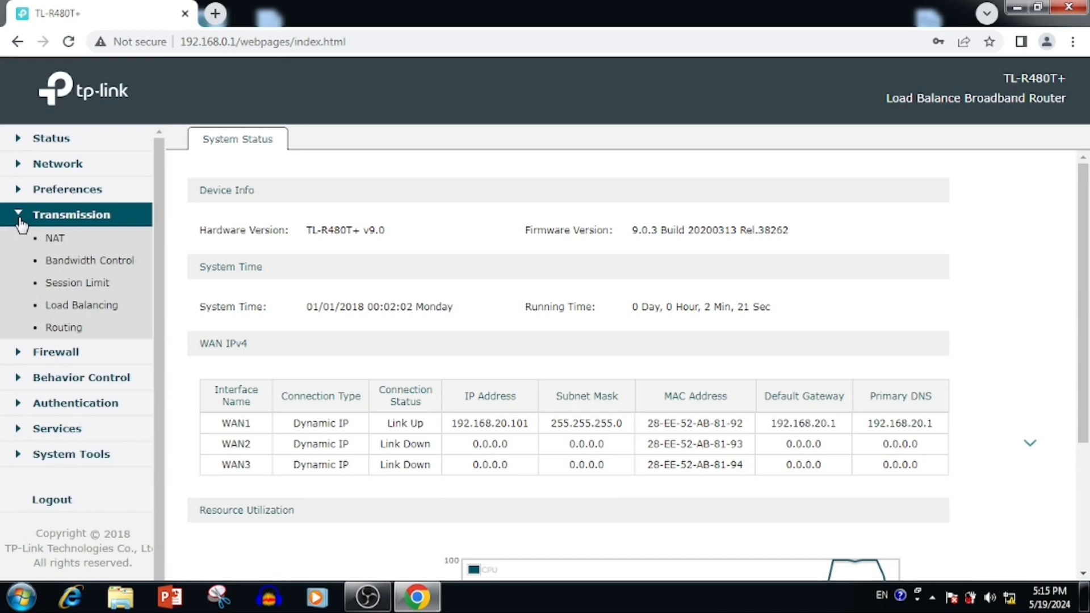
click(54, 238)
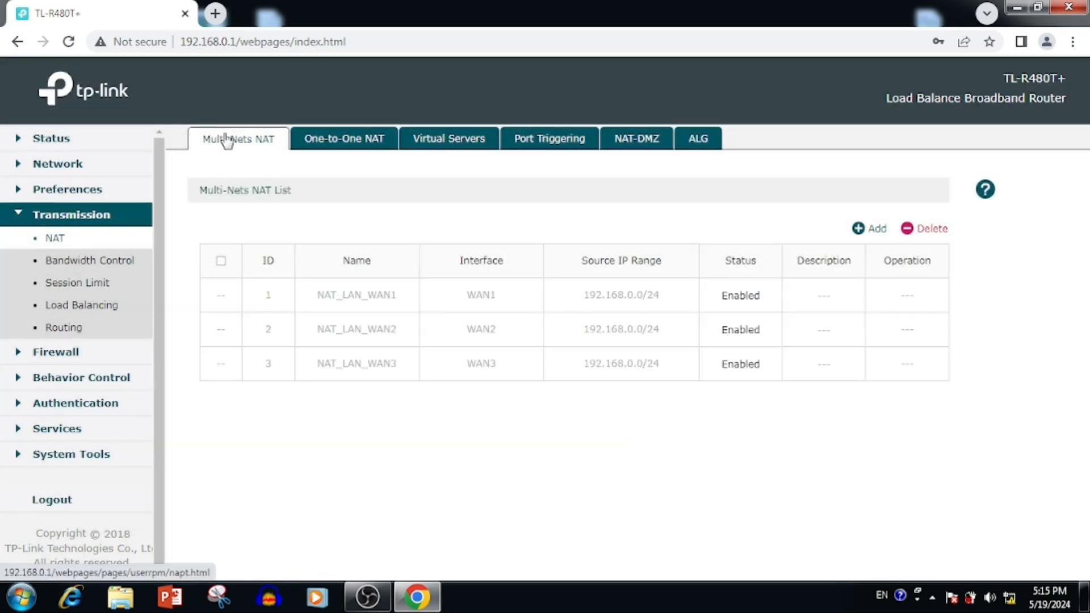
mouse_move(458, 151)
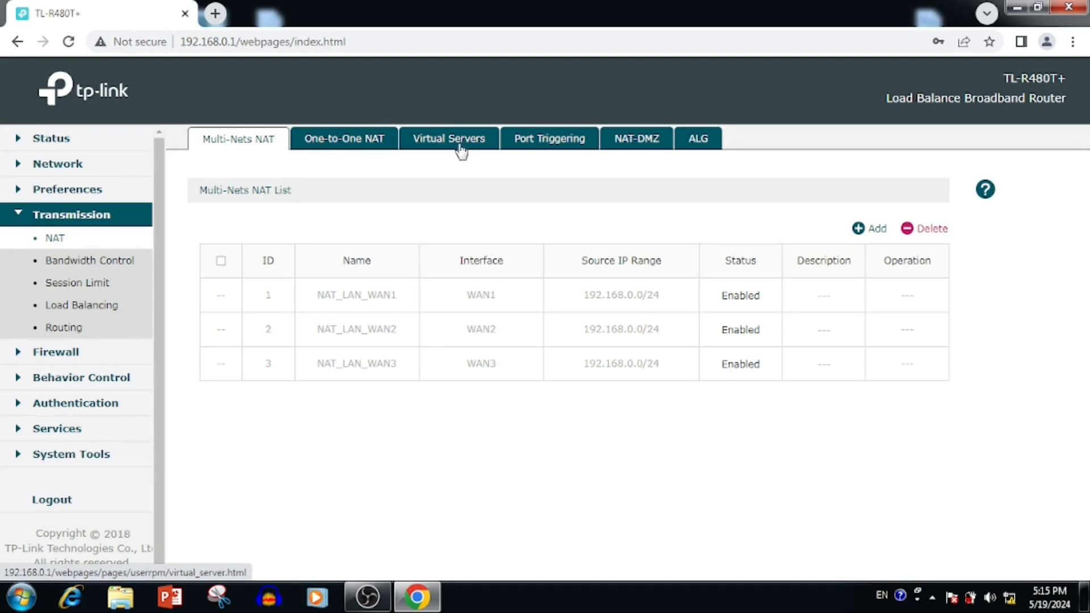
click(449, 139)
text(W)
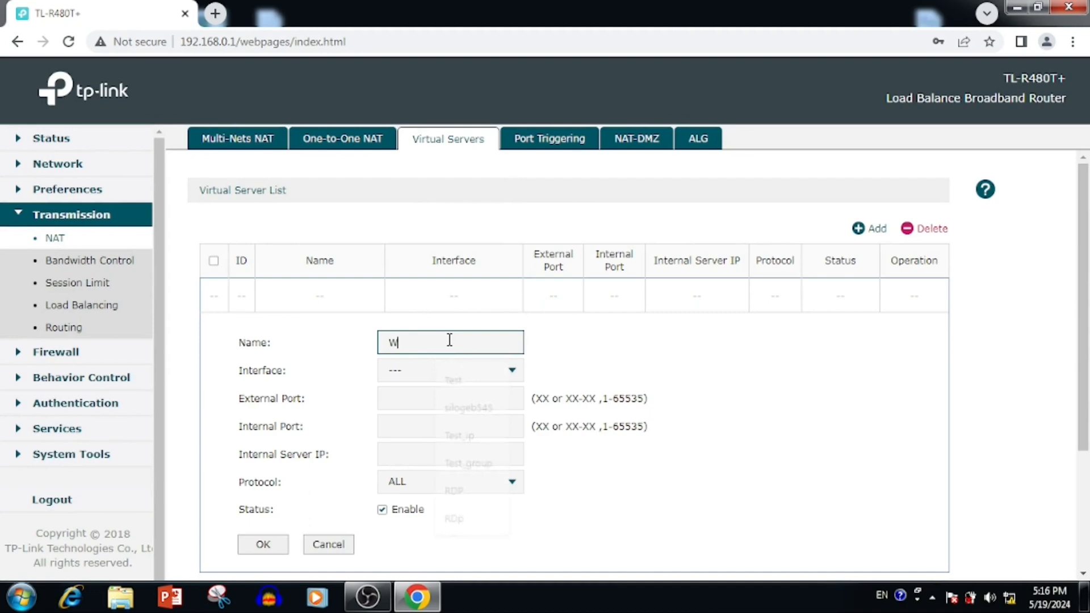
- Create enabled rule 'Websever': WAN1, TCP port 80 to 192.168.0.12 port 80
text(ebsever)
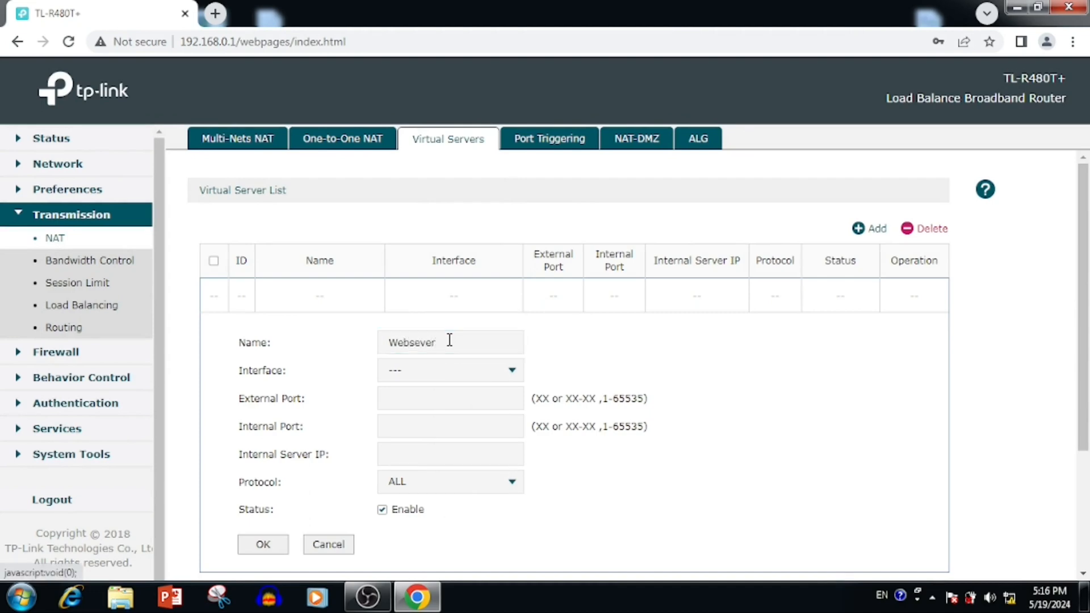
click(450, 369)
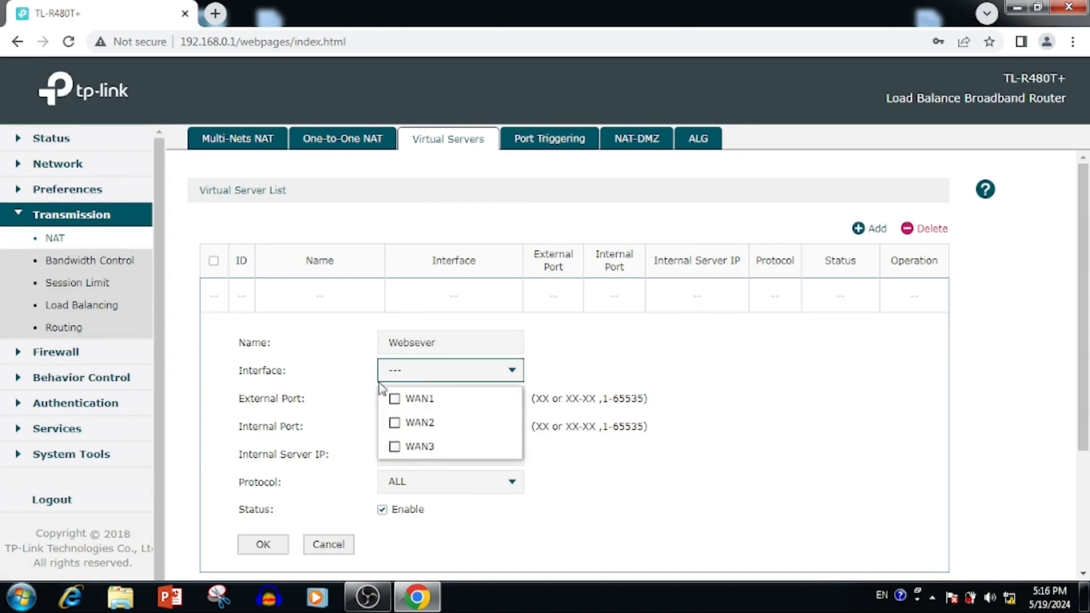
click(394, 399)
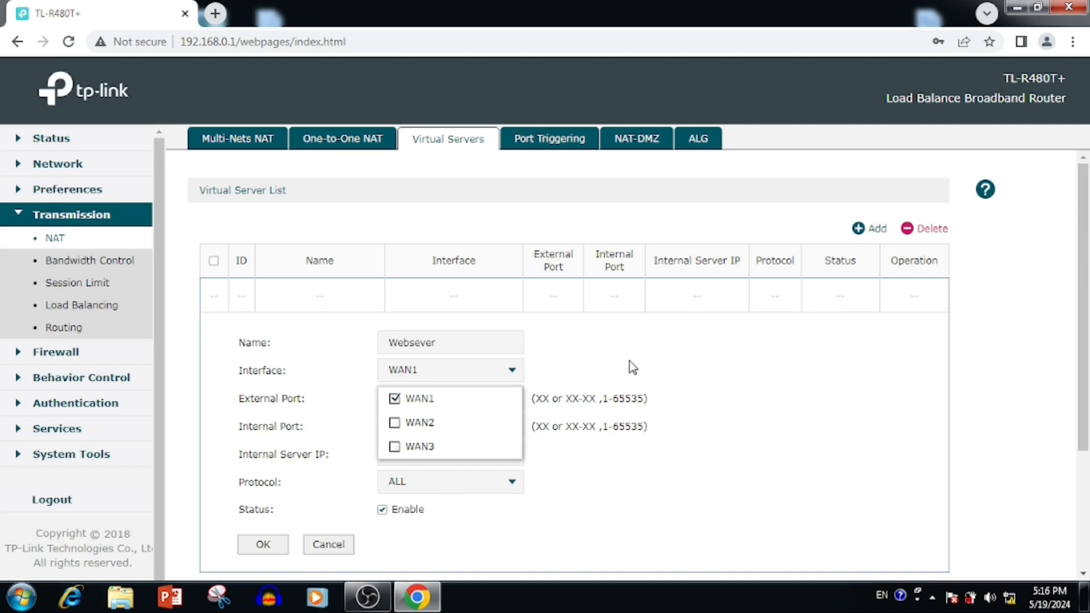
click(450, 398)
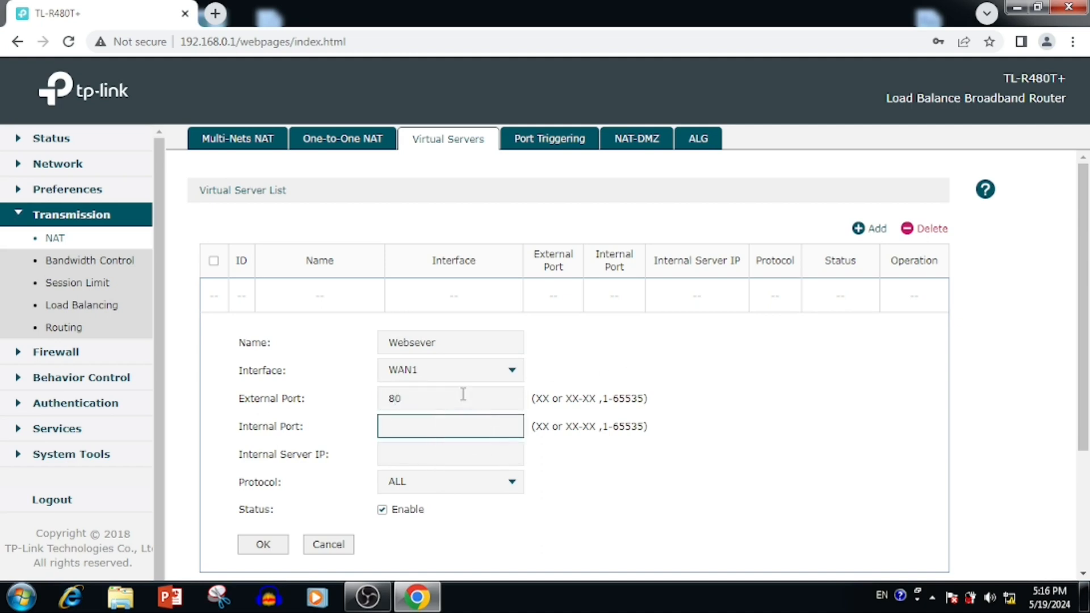
text(80)
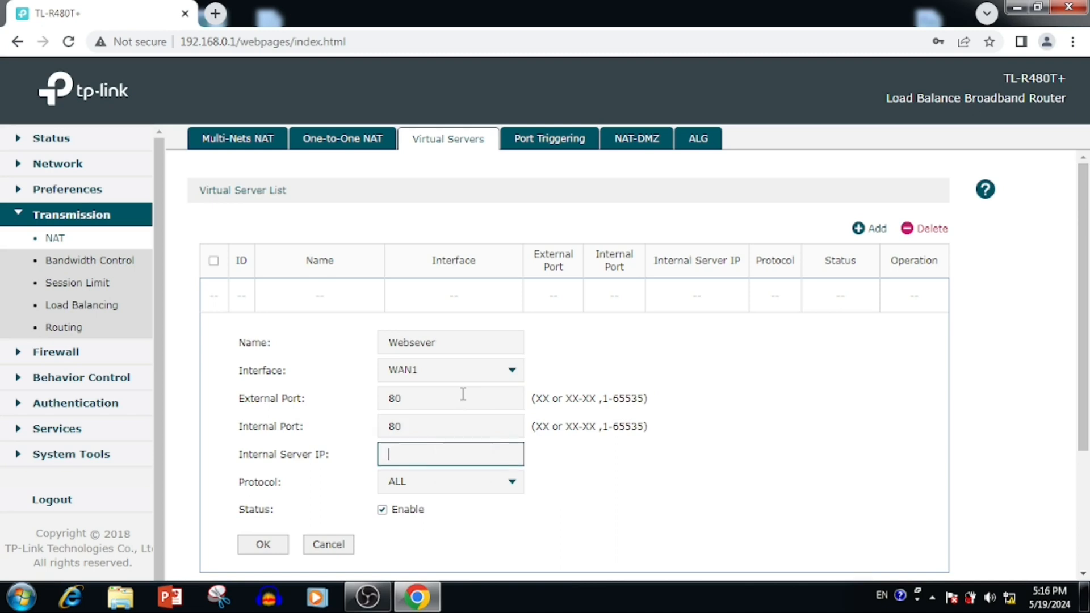
text(192.168.0.)
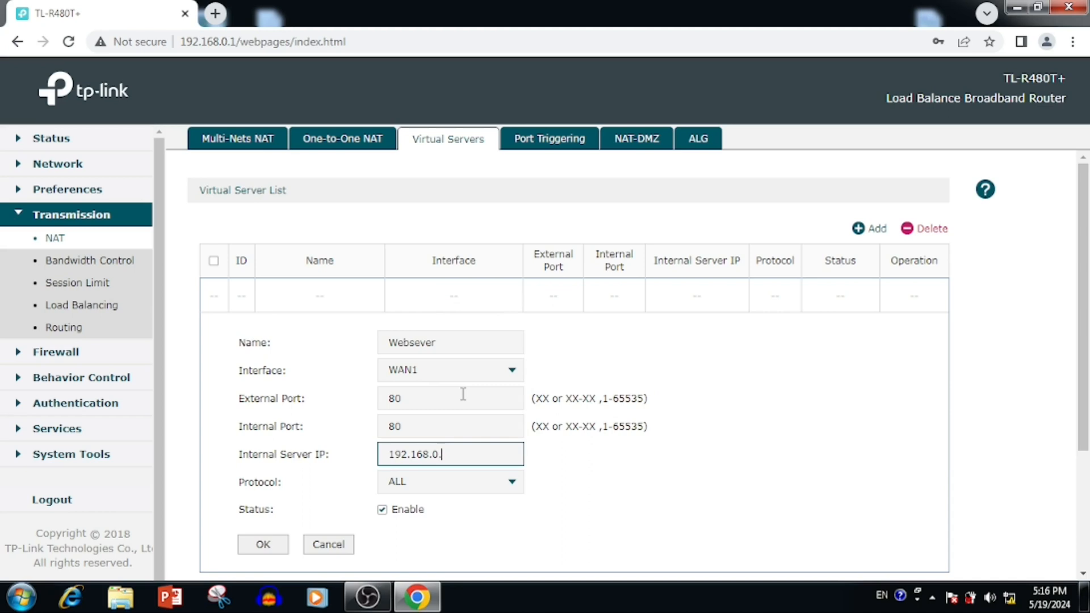
text(12)
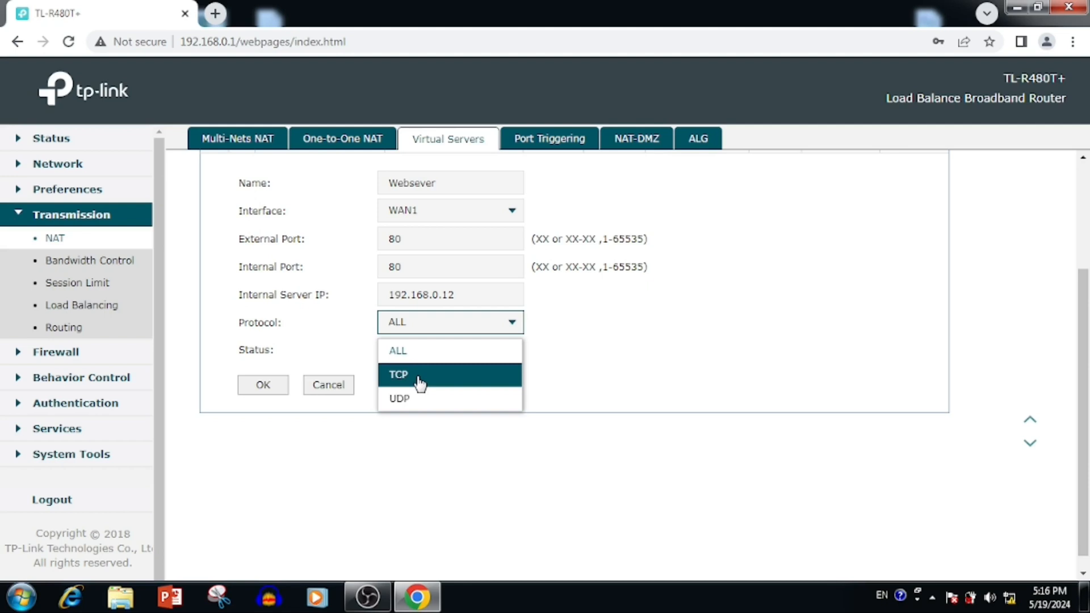
click(412, 375)
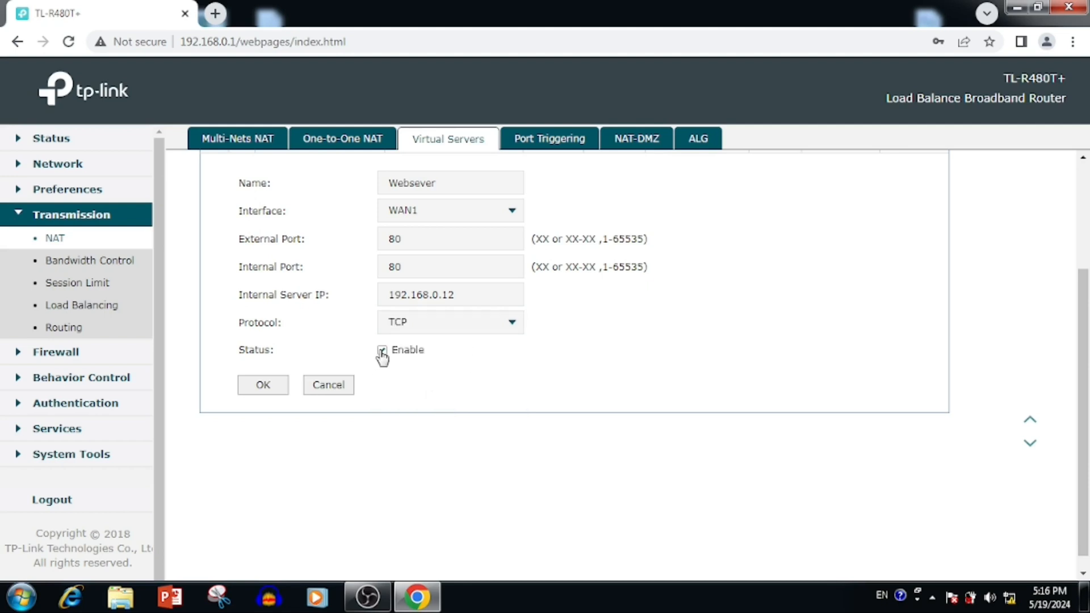
click(381, 350)
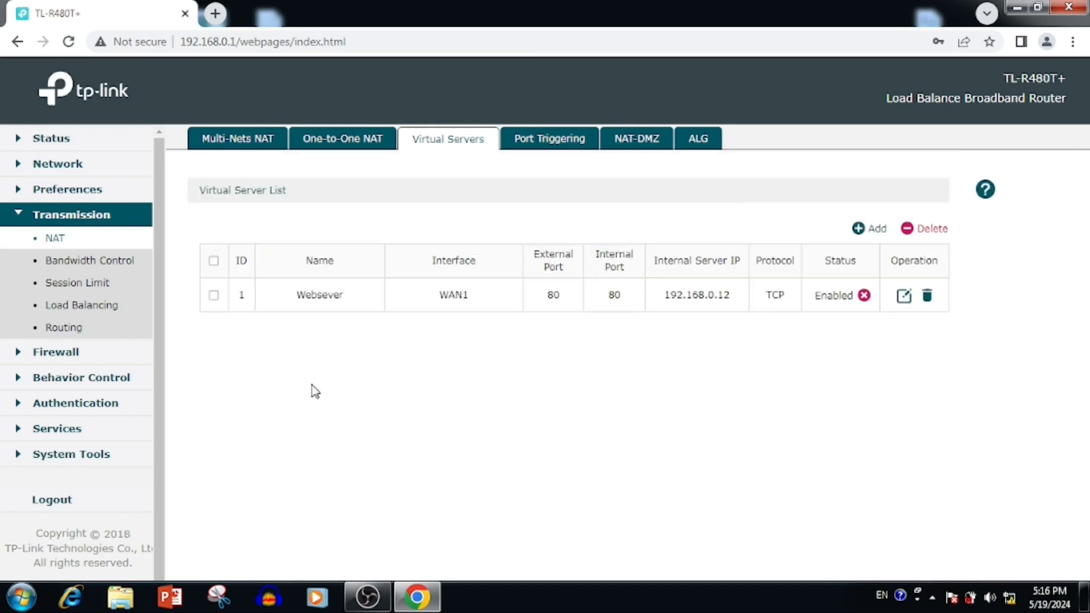
- Add rule 'test_web' forwarding WAN2 TCP port 80 to 192.168.1.22 port 80
click(213, 261)
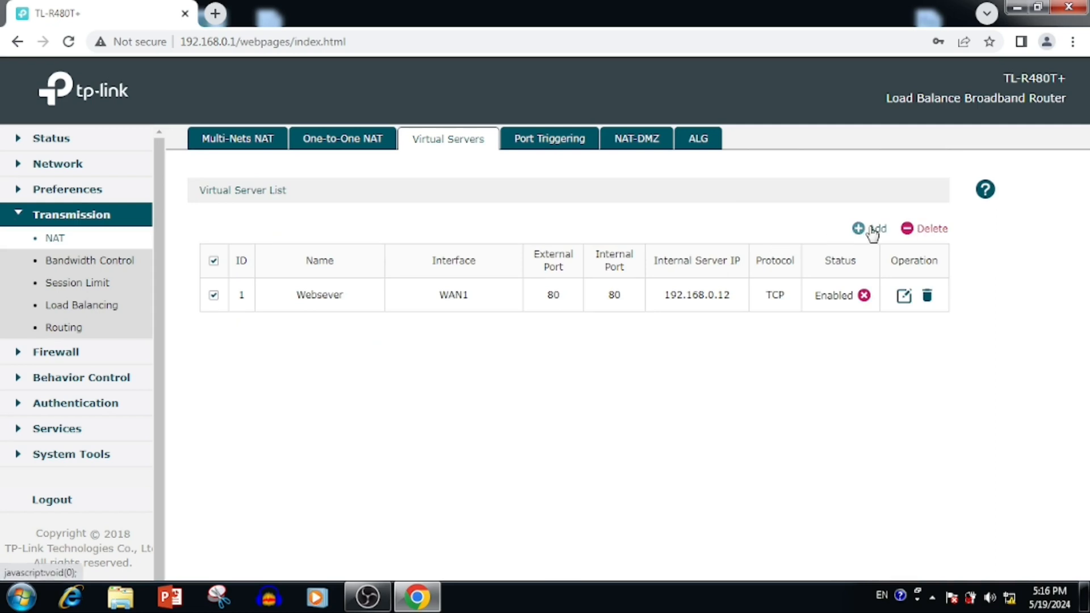
click(868, 228)
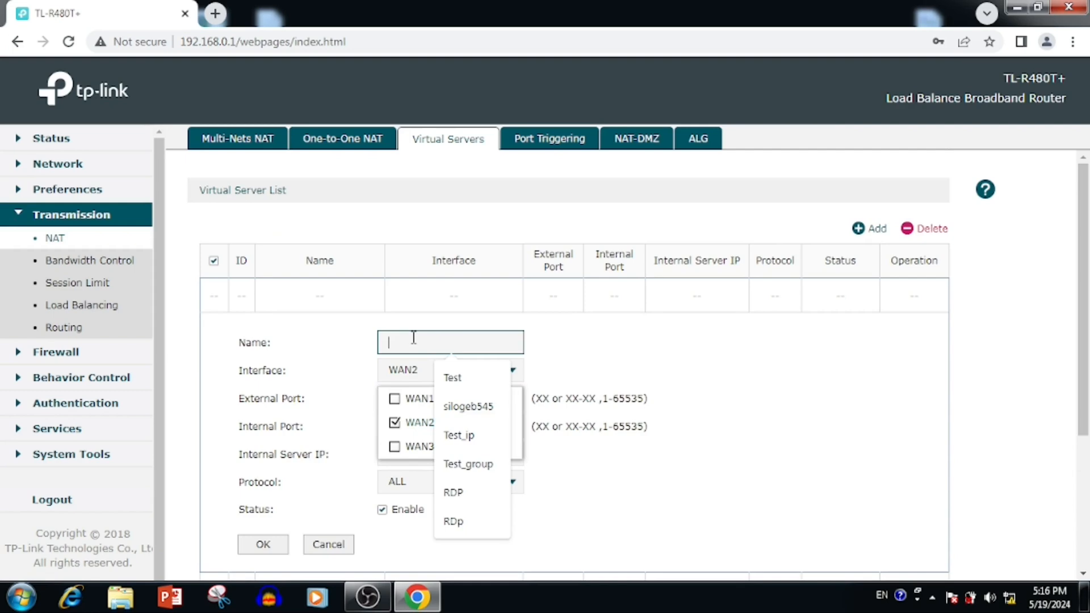
text(test_web)
click(450, 454)
text(192.168.1.22)
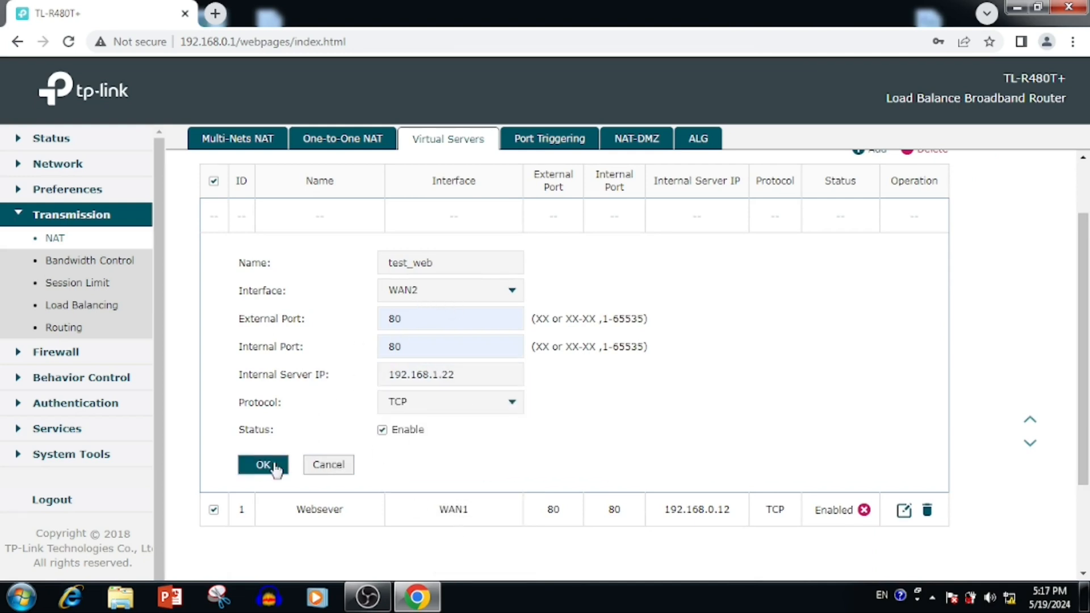
click(263, 465)
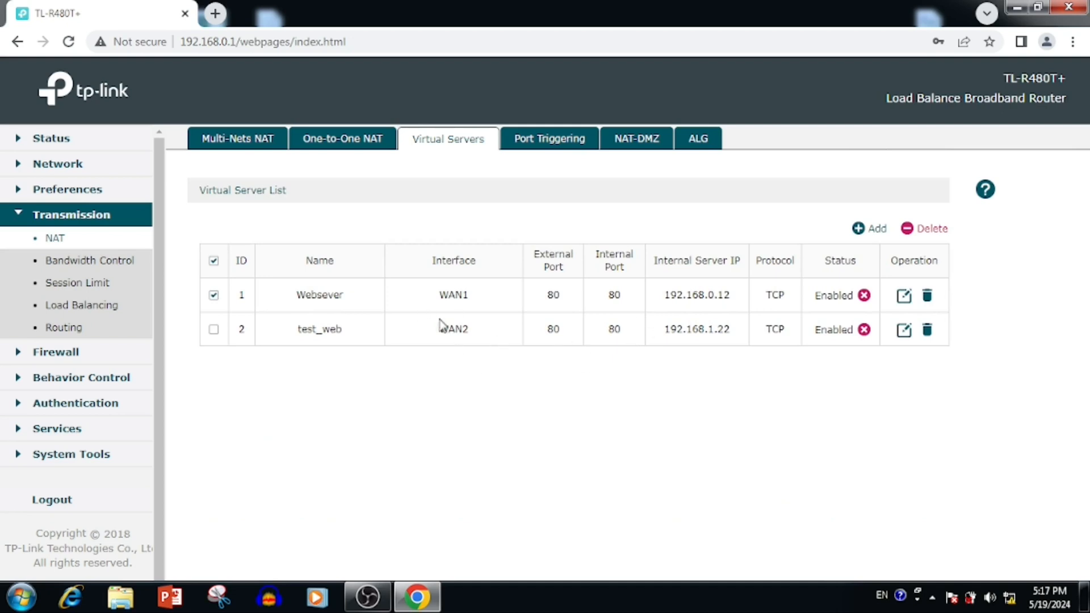
- Repoint test_web to 192.168.0.12, then delete the test_web and Websever rules
click(903, 329)
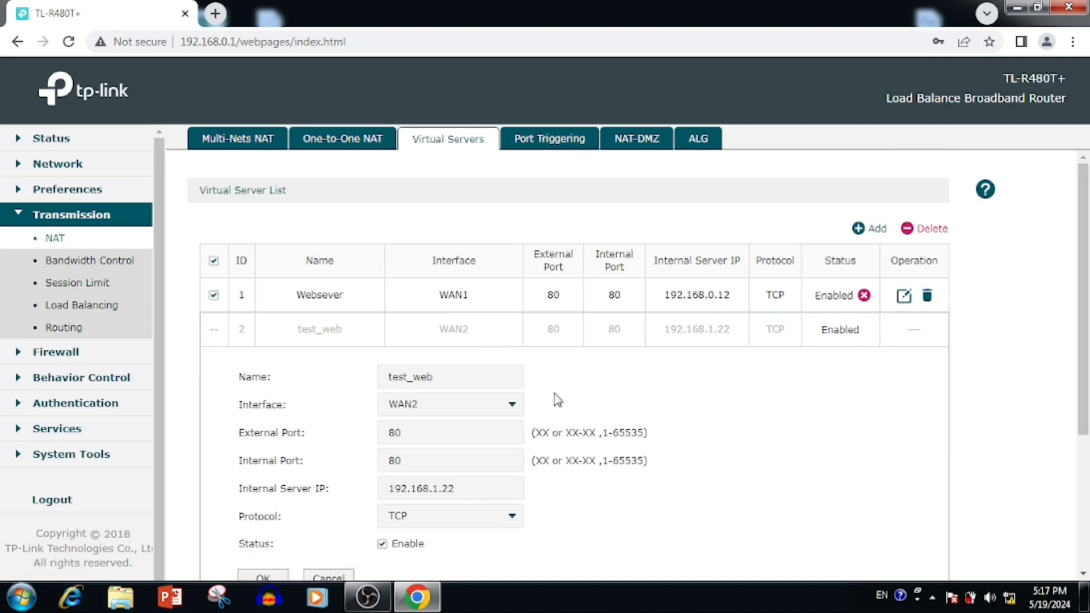
double_click(445, 488)
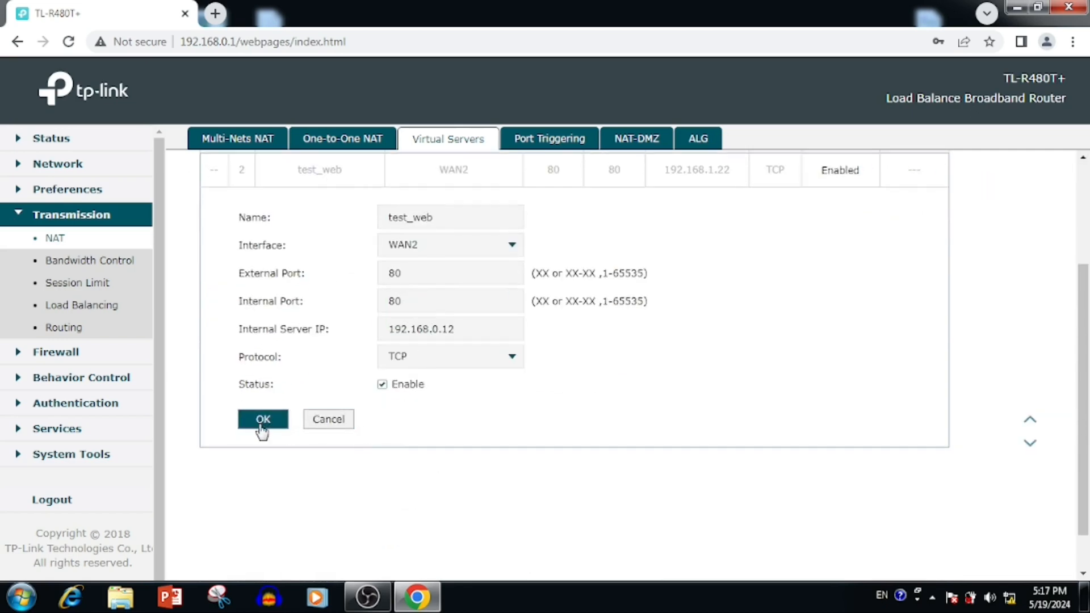
click(263, 420)
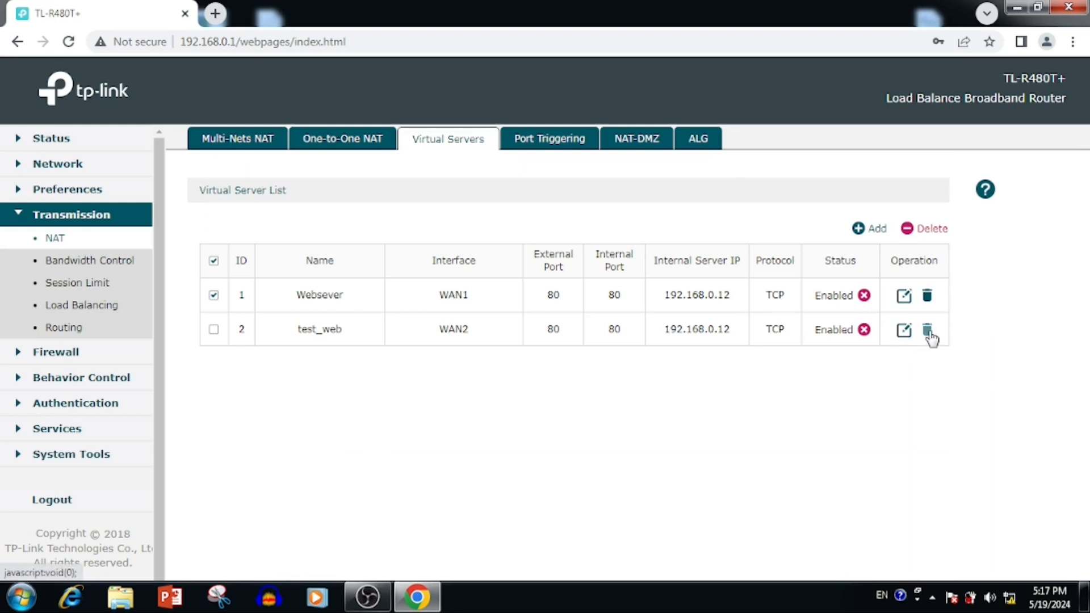
click(927, 329)
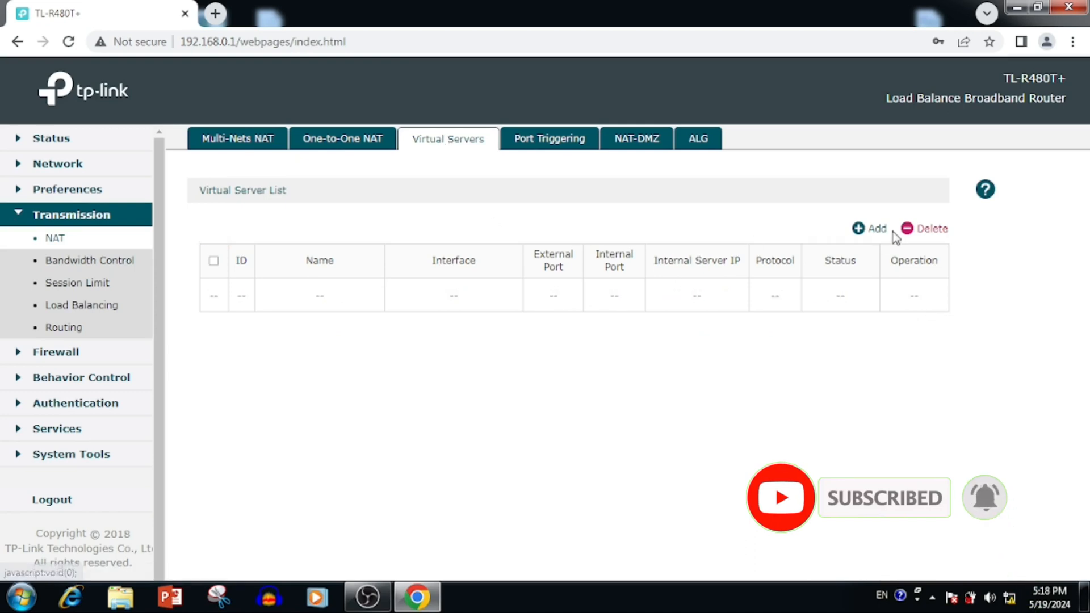
click(869, 228)
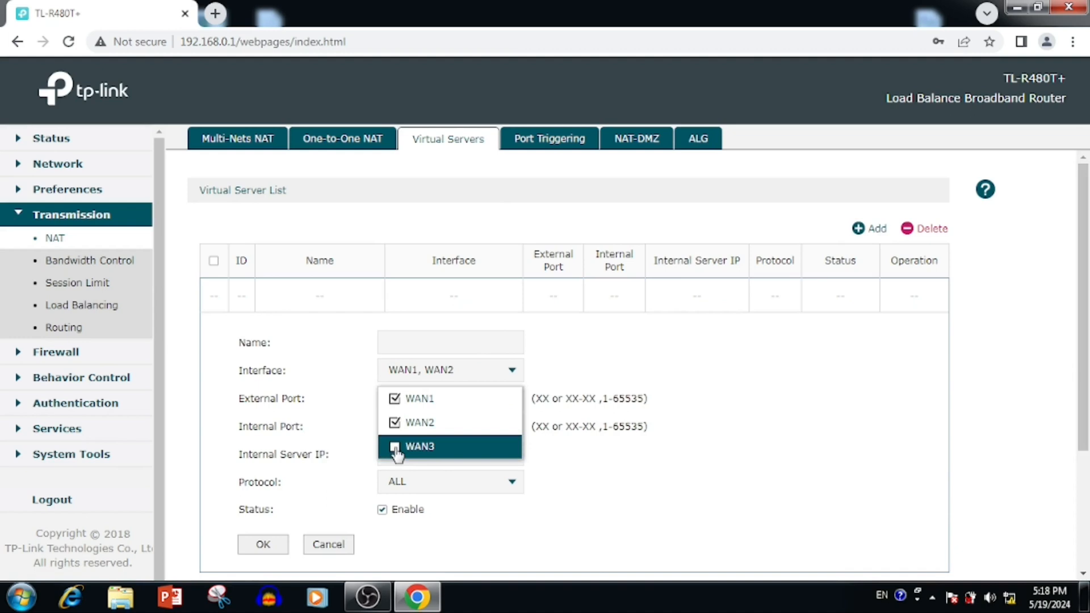
text(te)
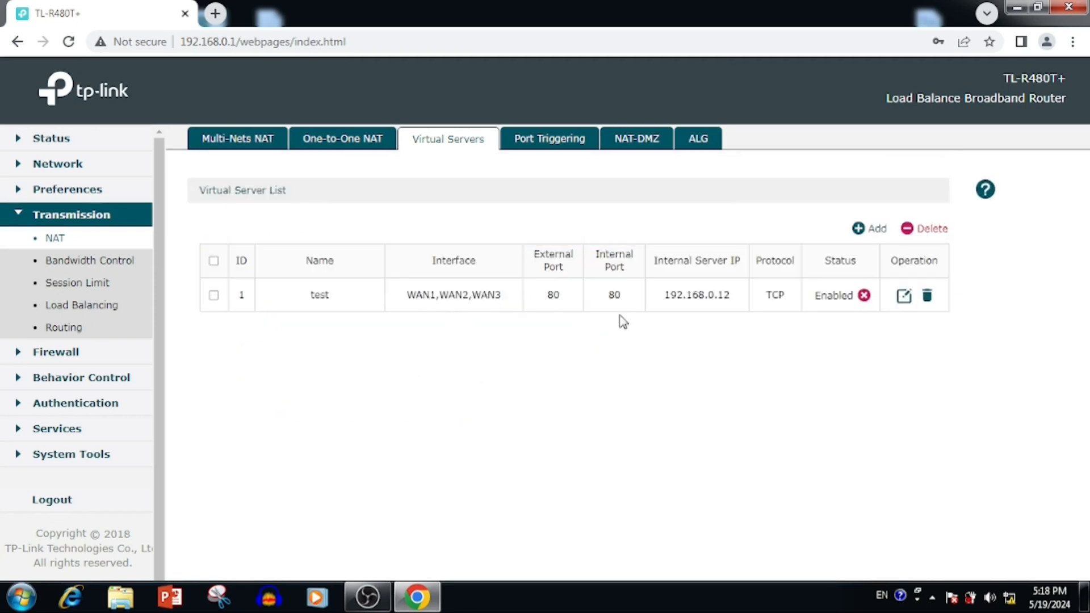
mouse_move(693, 299)
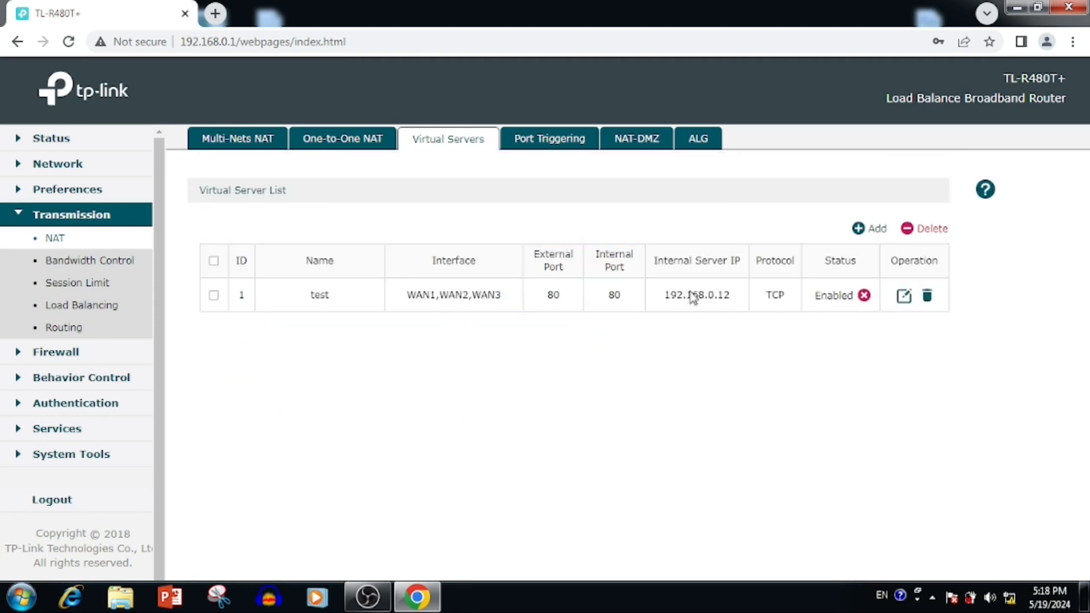
mouse_move(927, 297)
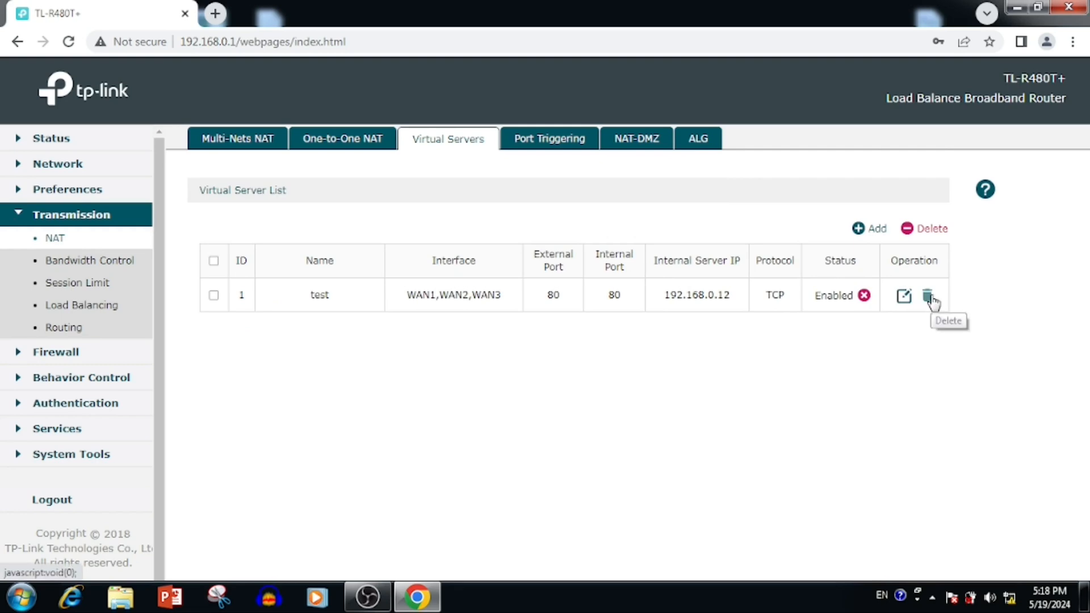
click(927, 295)
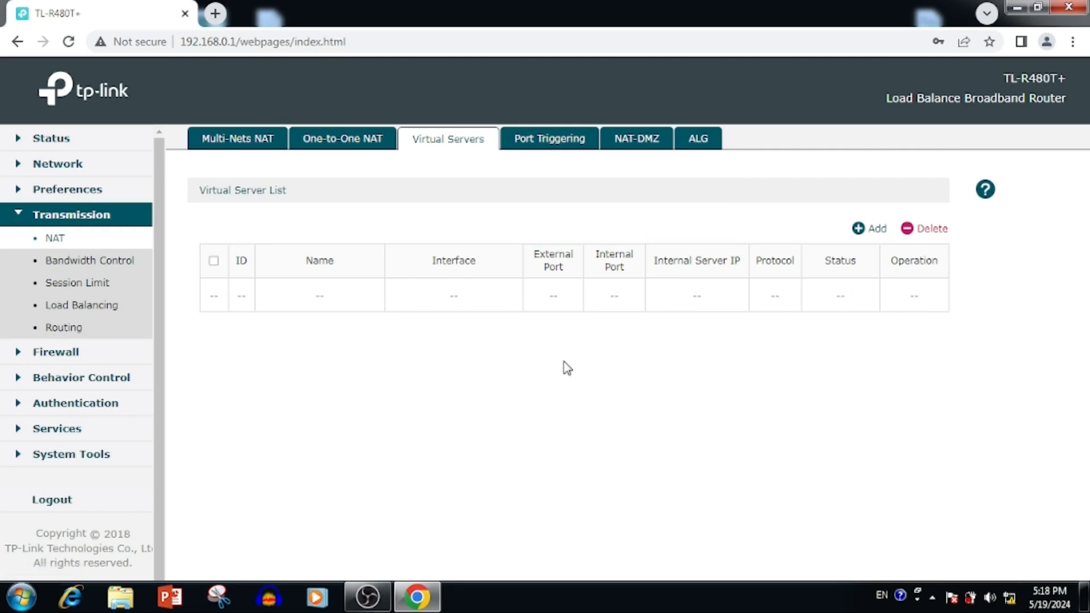
click(636, 138)
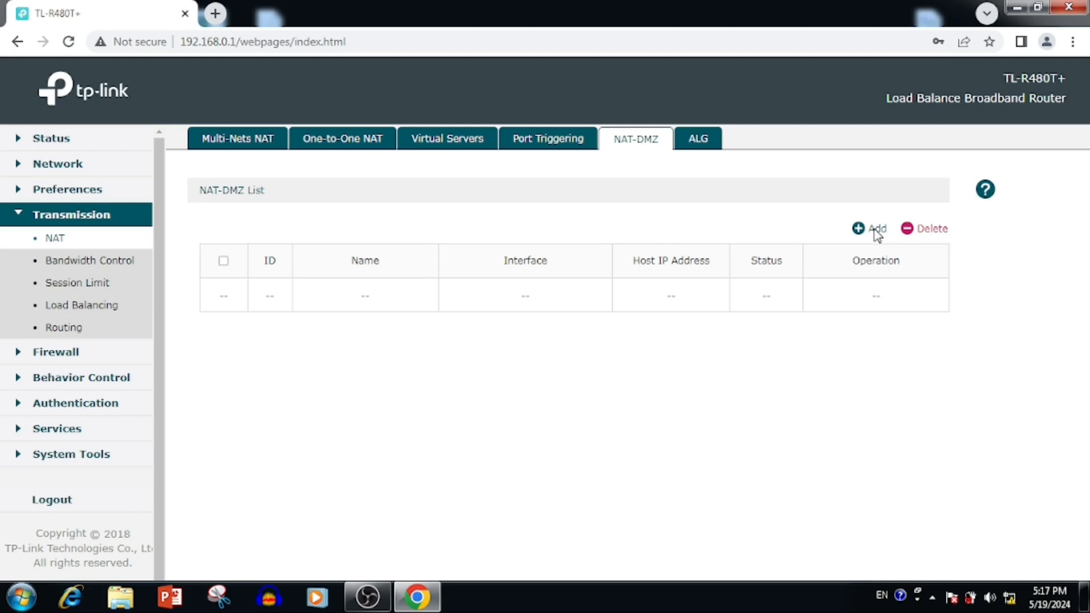
- Add enabled NAT-DMZ entry 'MYServer' on WAN1 and WAN2 pointing to host 192.168.0.12
click(869, 228)
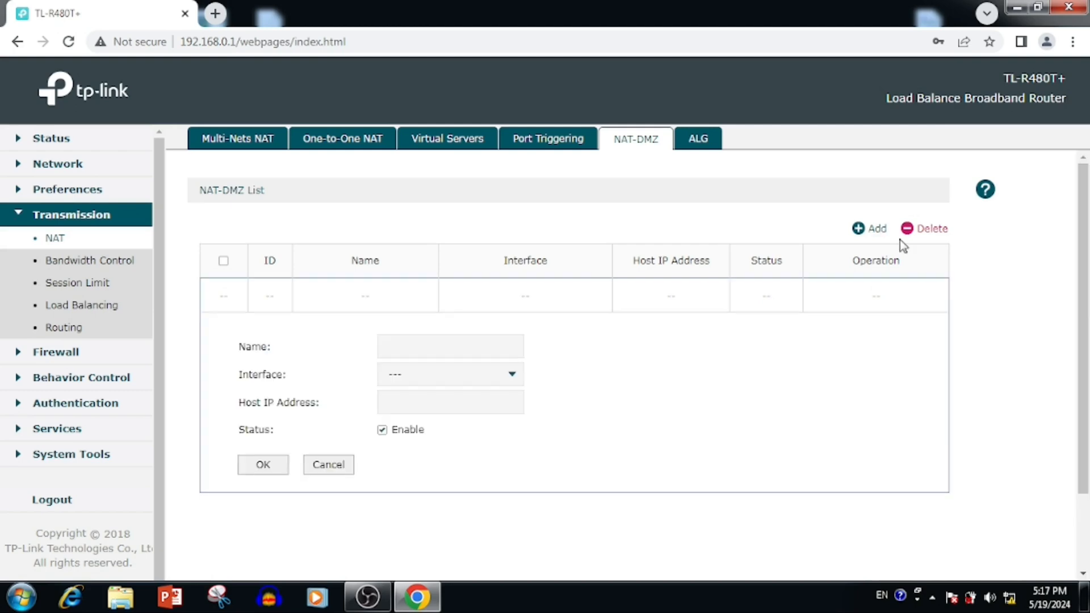
click(449, 345)
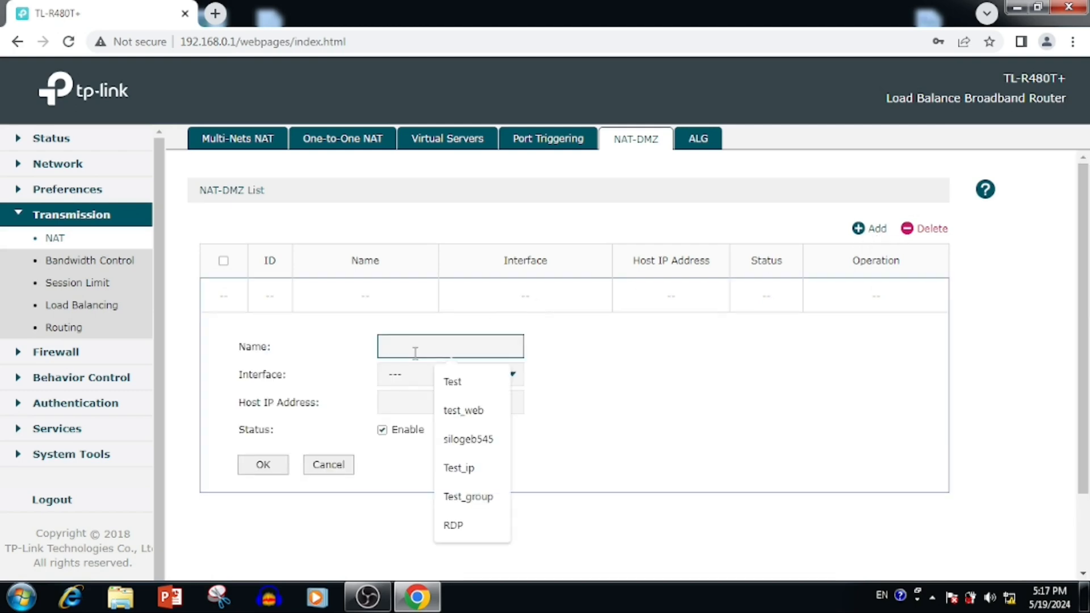
text(MY)
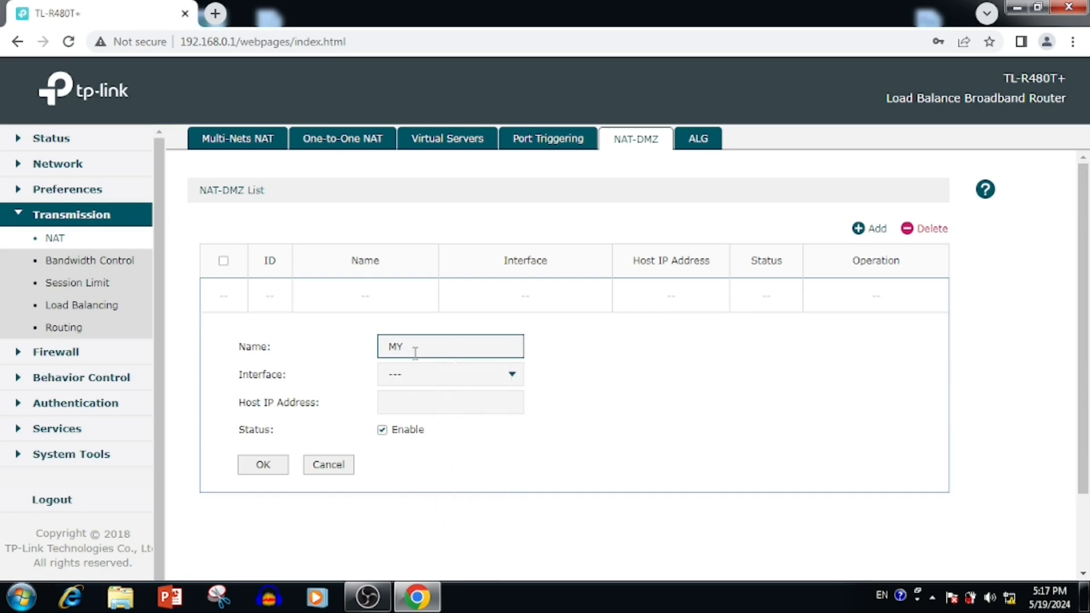
text(Server)
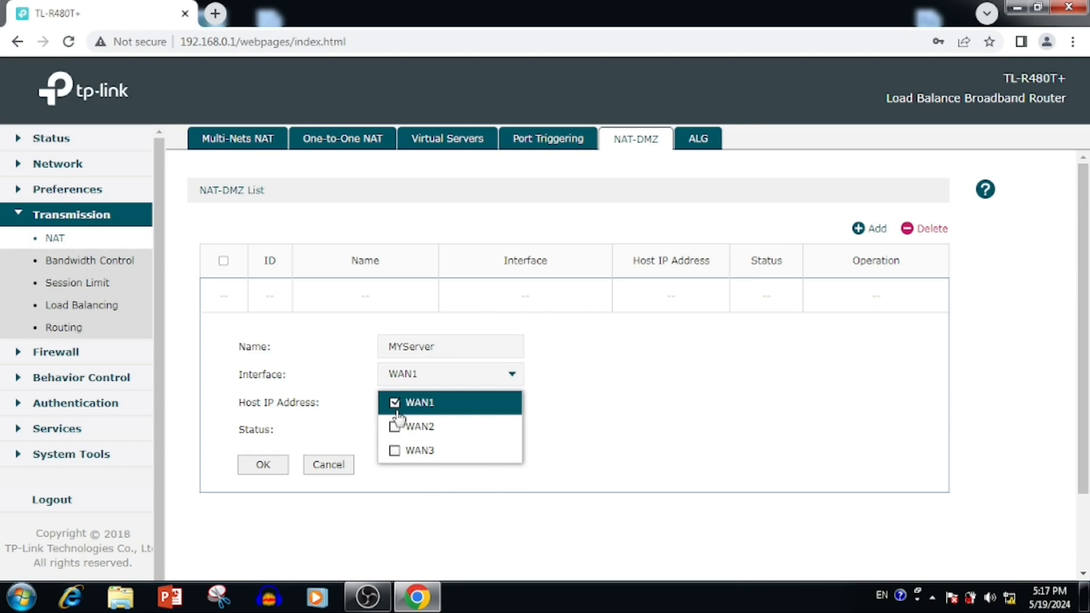
mouse_move(406, 426)
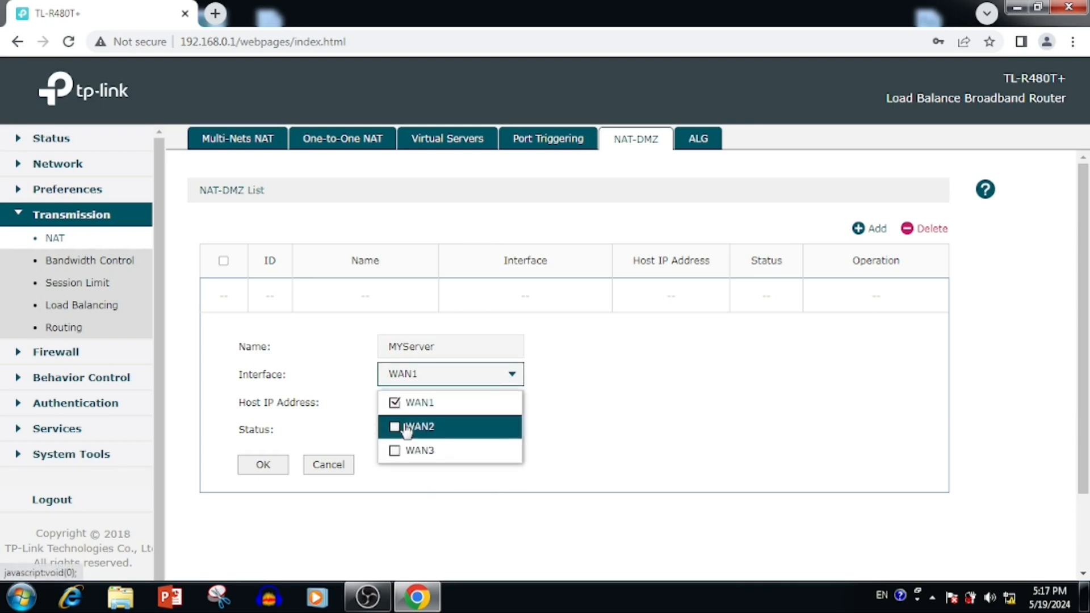
click(394, 426)
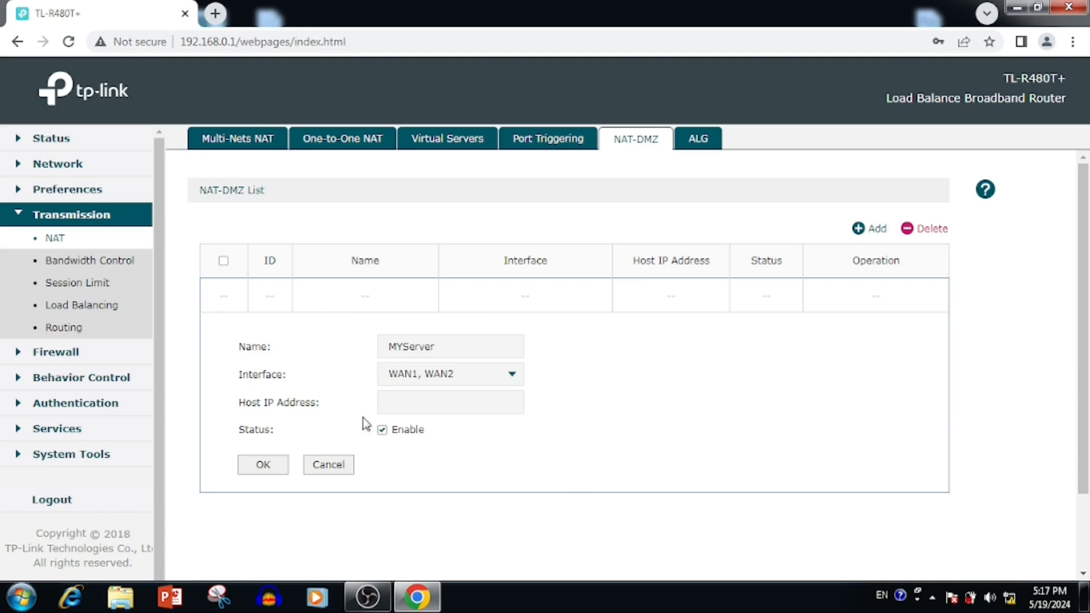
click(449, 402)
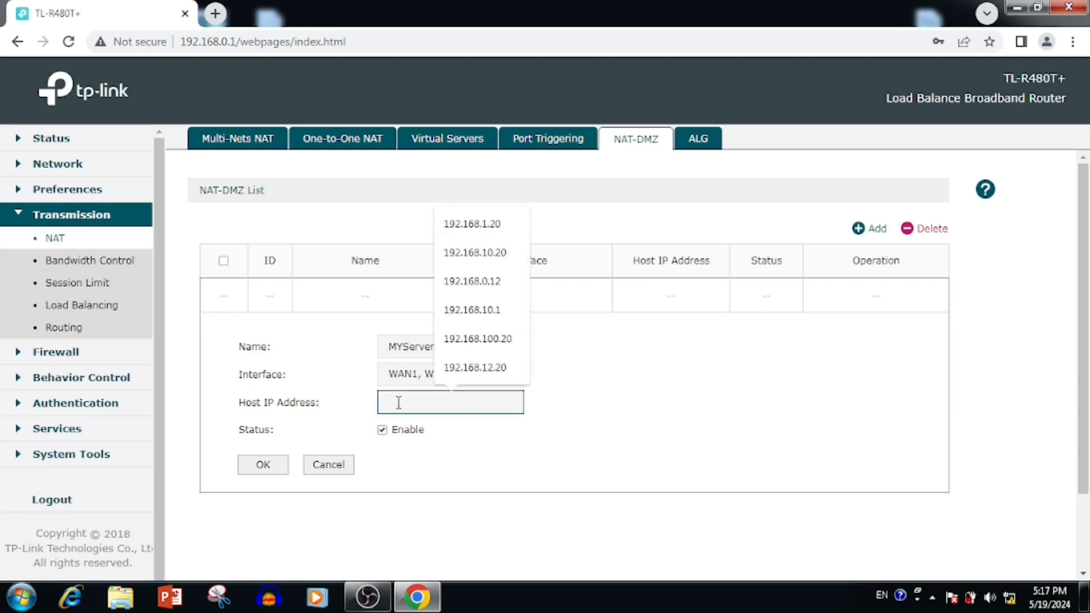
click(471, 281)
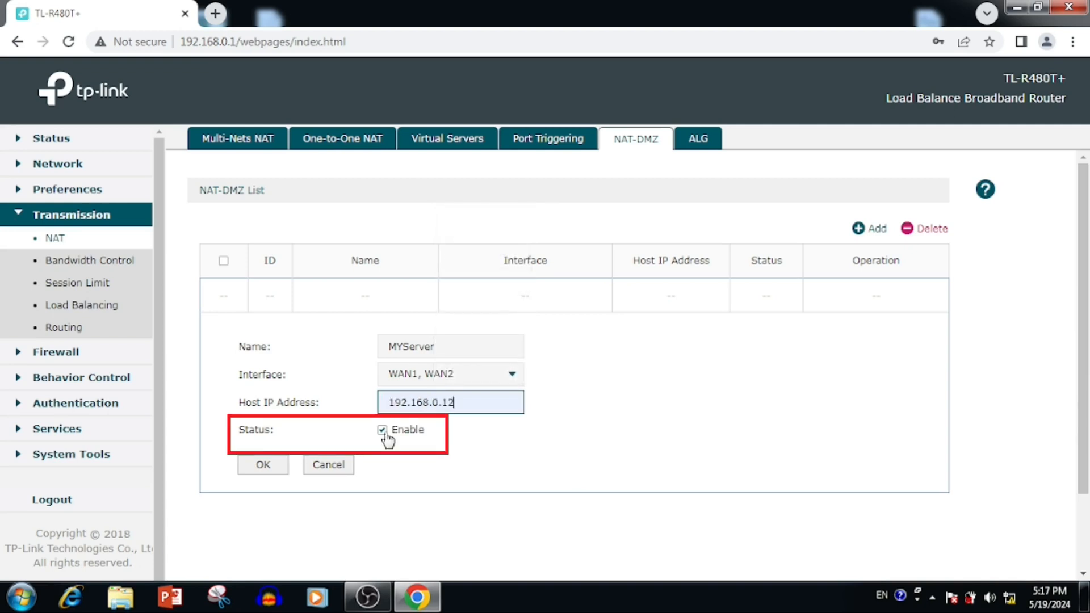
click(263, 464)
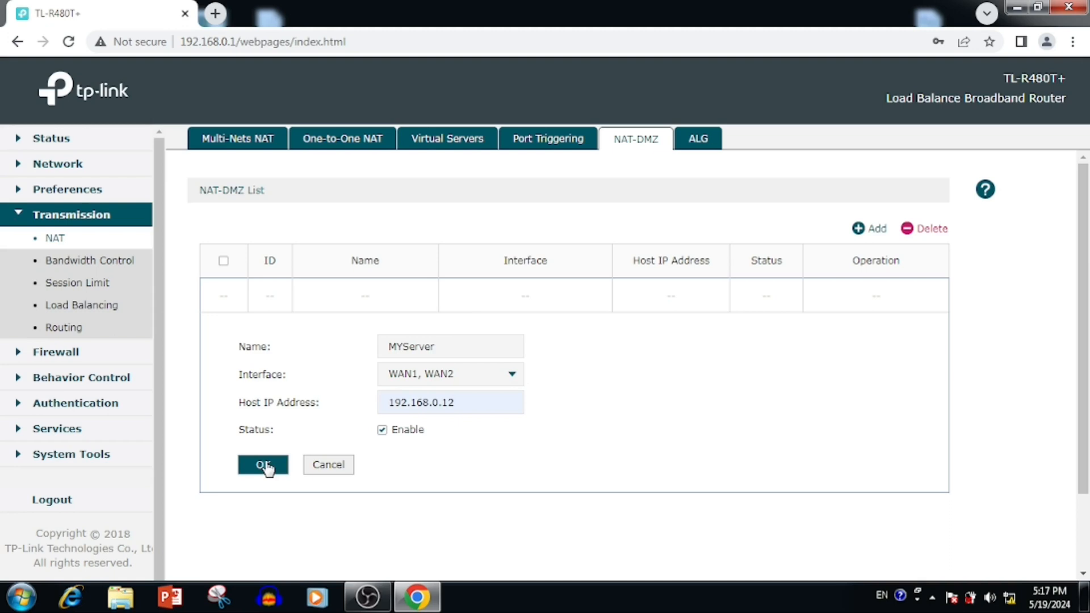
click(263, 464)
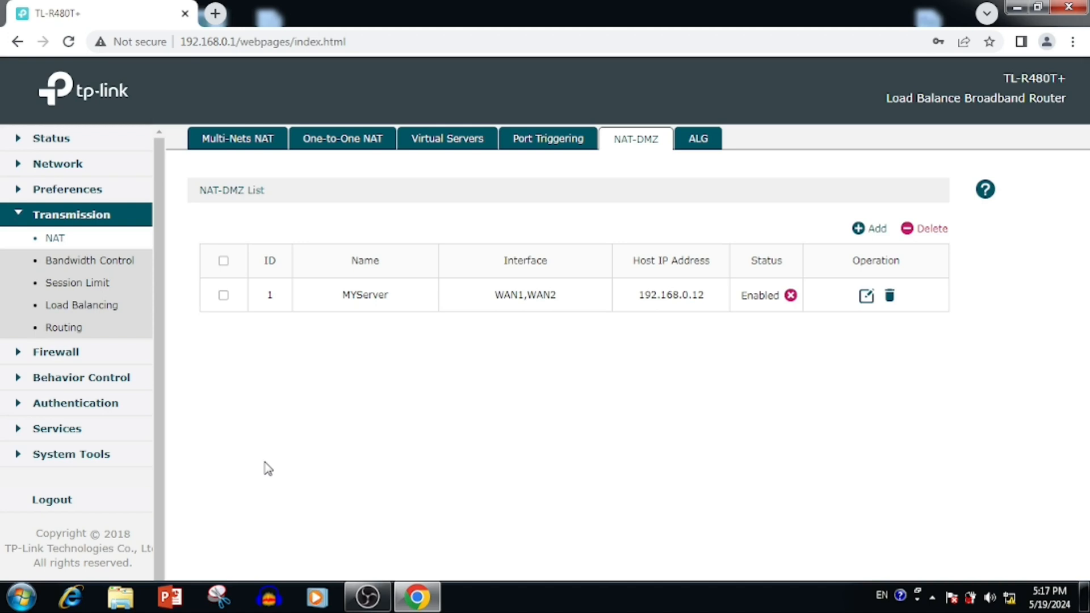
mouse_move(1033, 250)
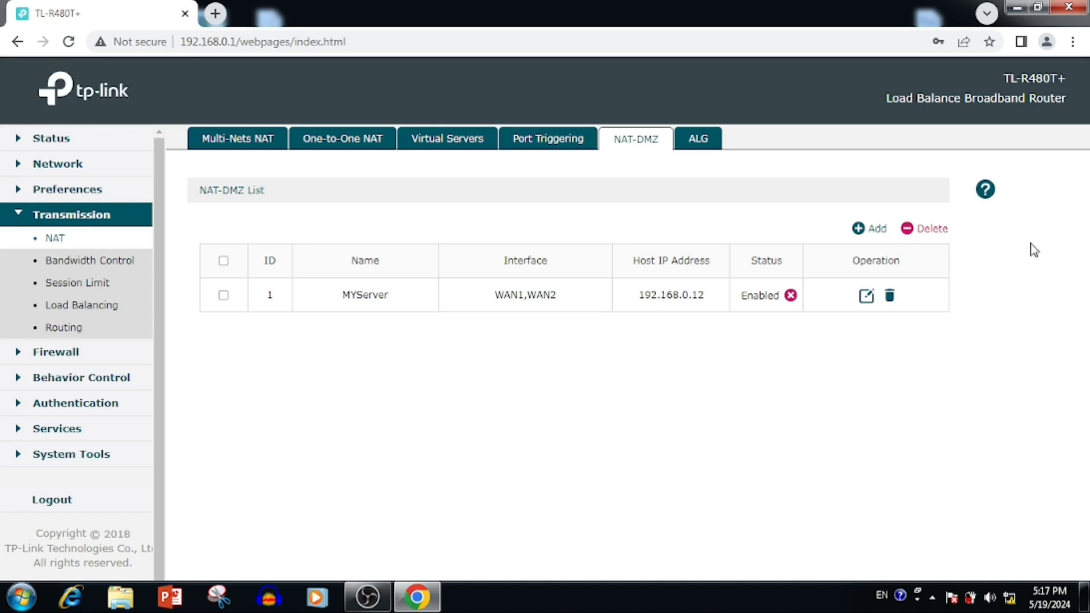
mouse_move(941, 285)
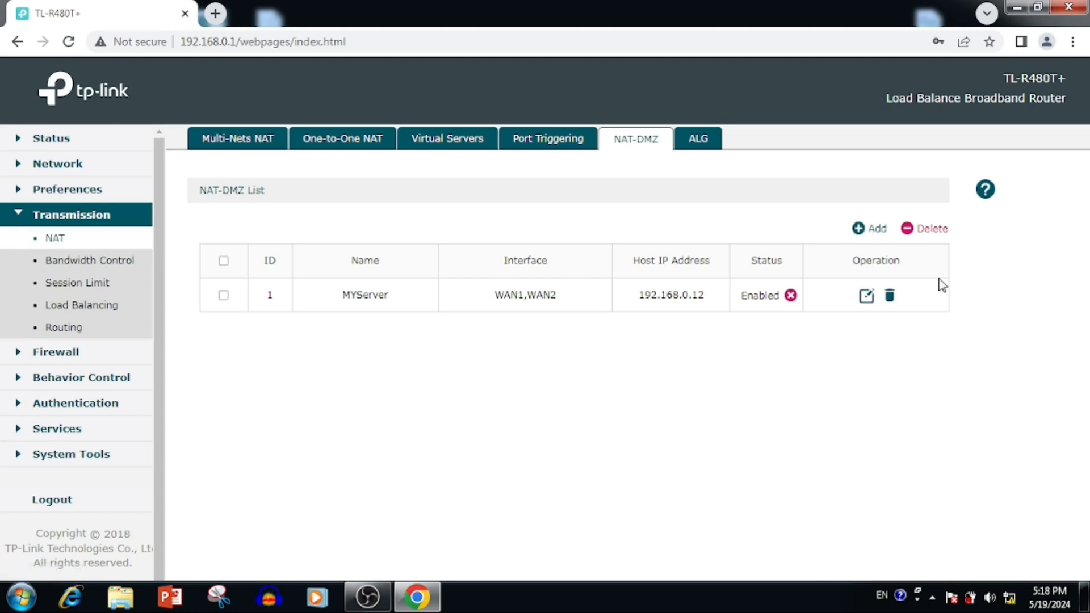
mouse_move(889, 298)
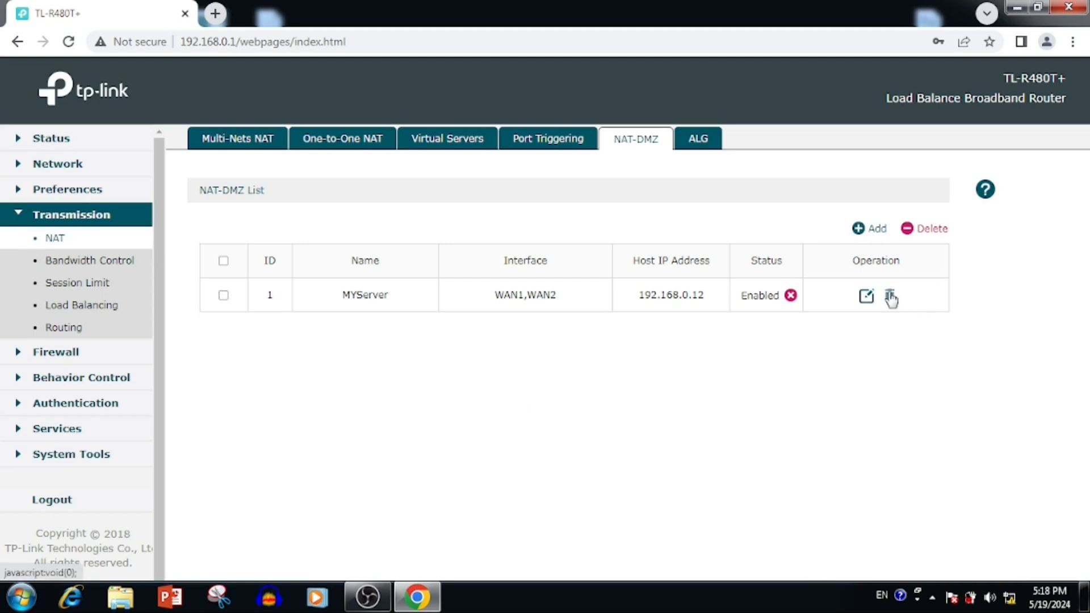
- Remove the MYServer entry from the NAT-DMZ list with its trash icon
click(889, 296)
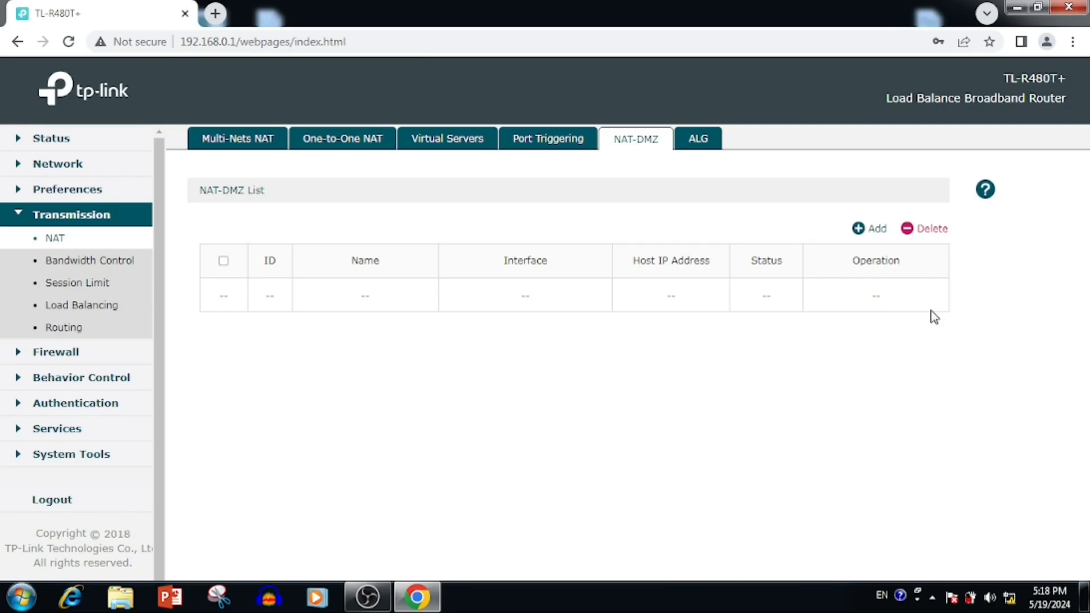